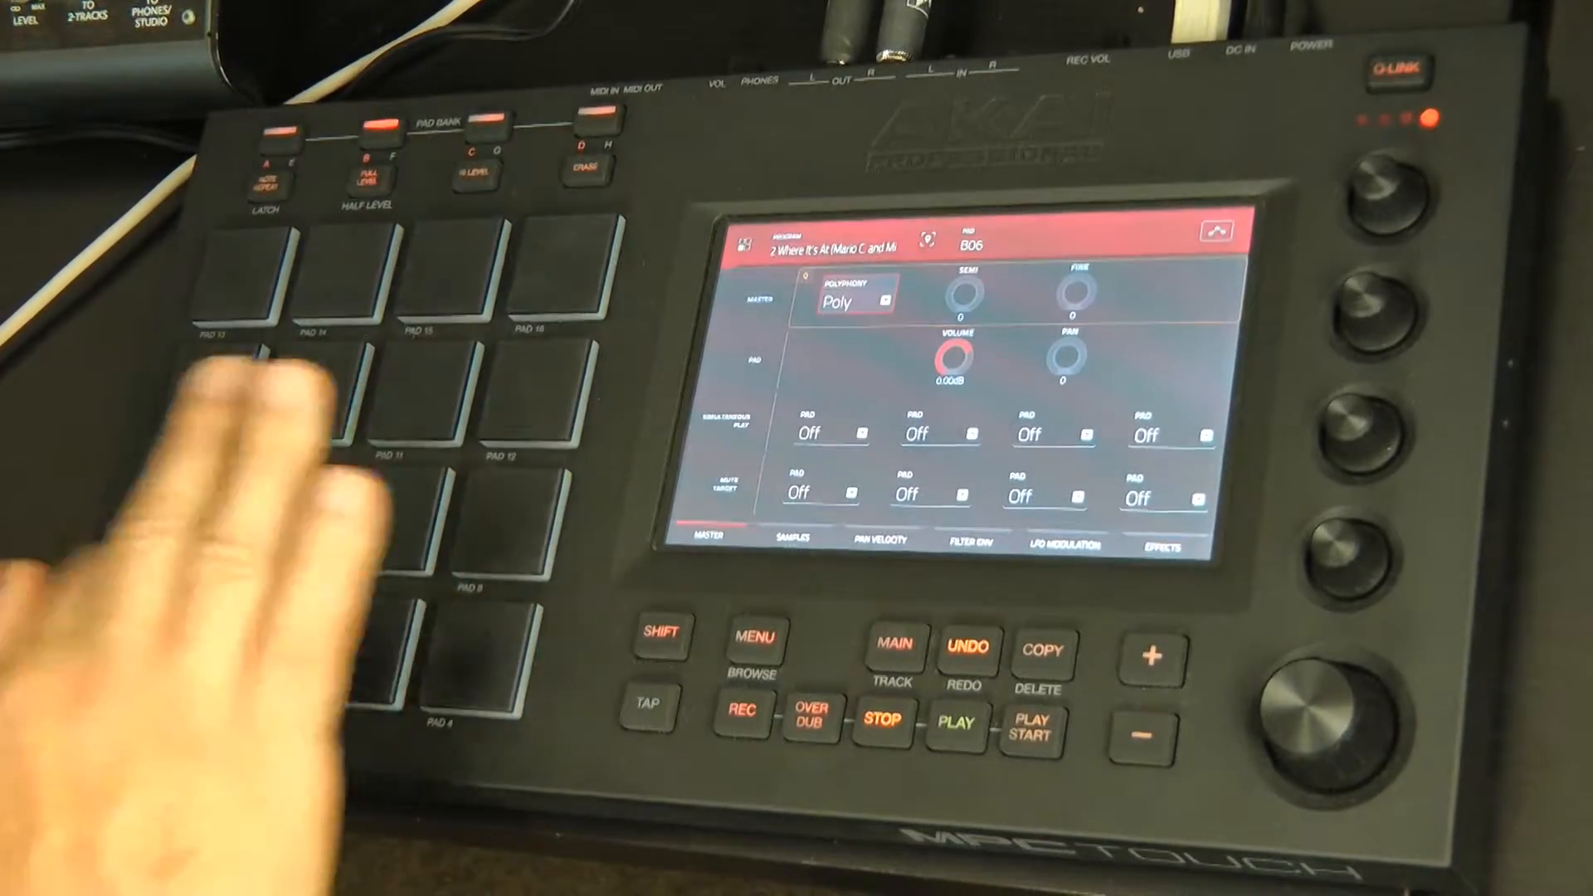
- Tap a bottom-row pad to audition it, leaving B03 selected with Polyphony on Poly
click(356, 671)
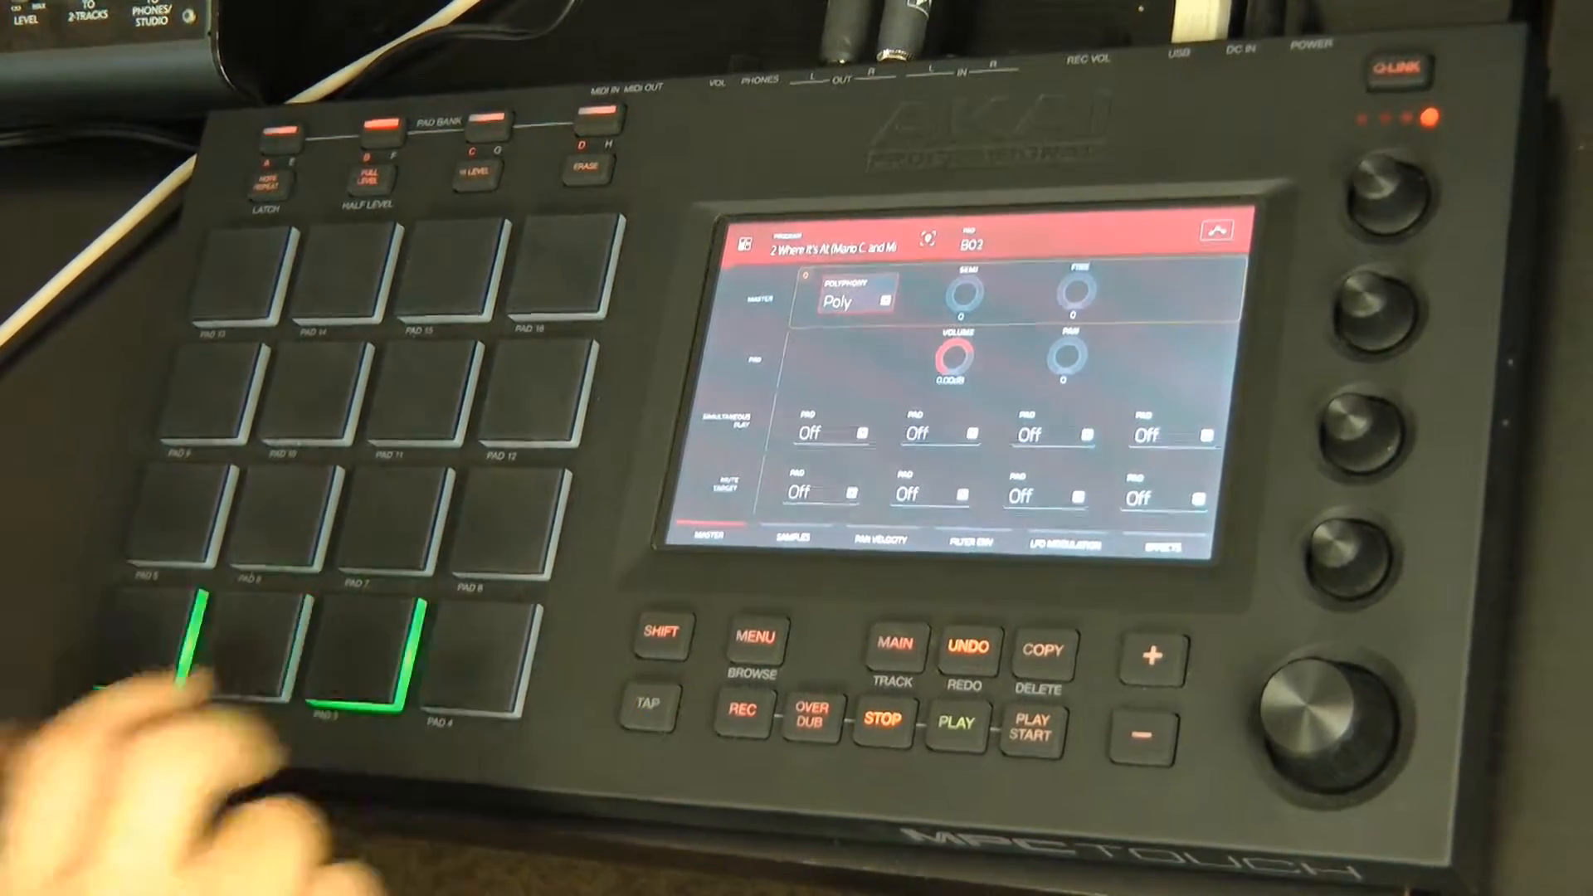